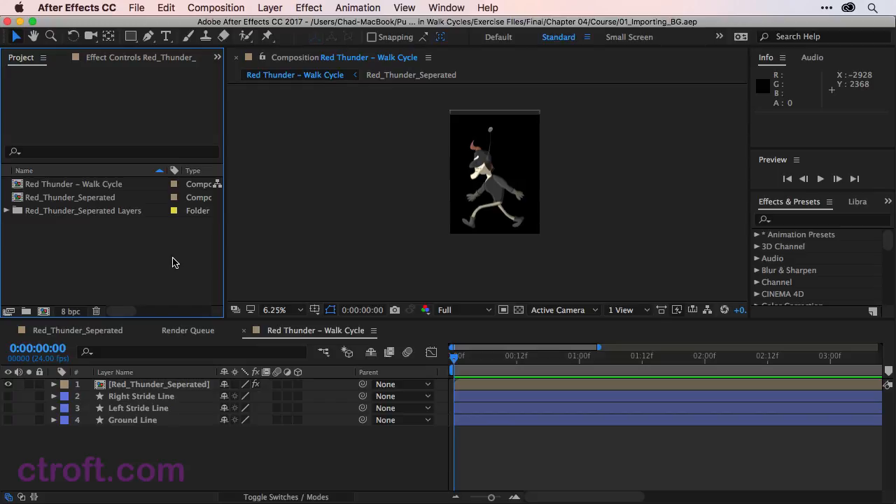
# Step: Open Composition Settings for a new composition from the Project panel
pyautogui.click(42, 311)
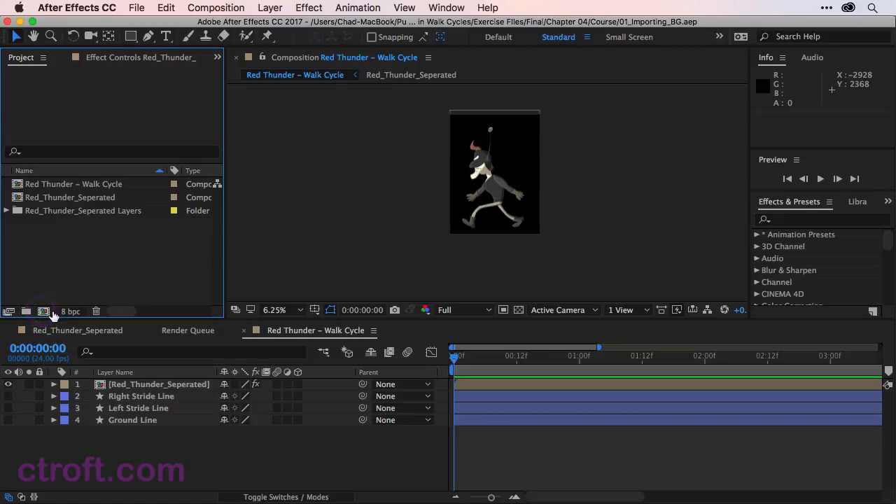
pyautogui.click(44, 311)
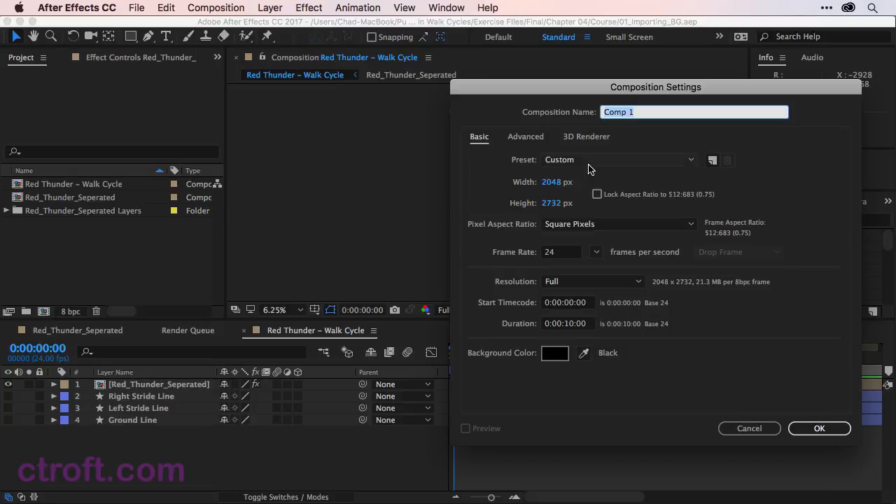
# Step: Create composition 'Scene' with the HDTV 1080 24 preset
pyautogui.click(619, 159)
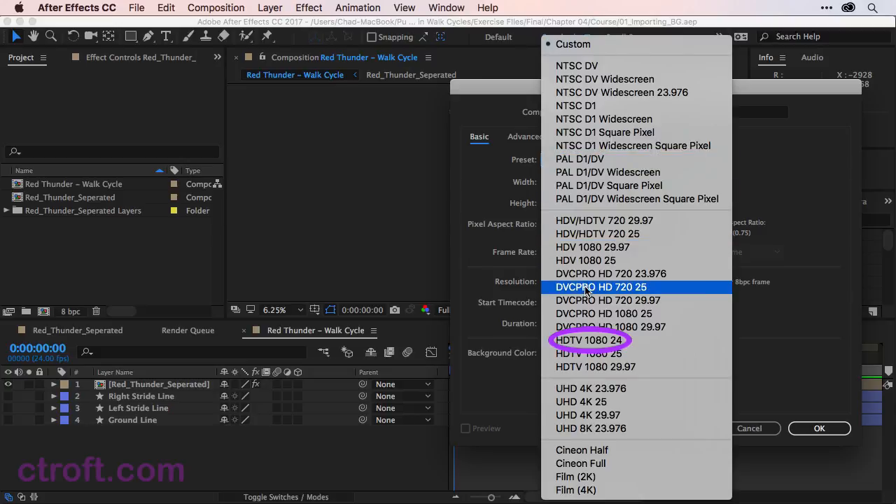
pyautogui.click(590, 339)
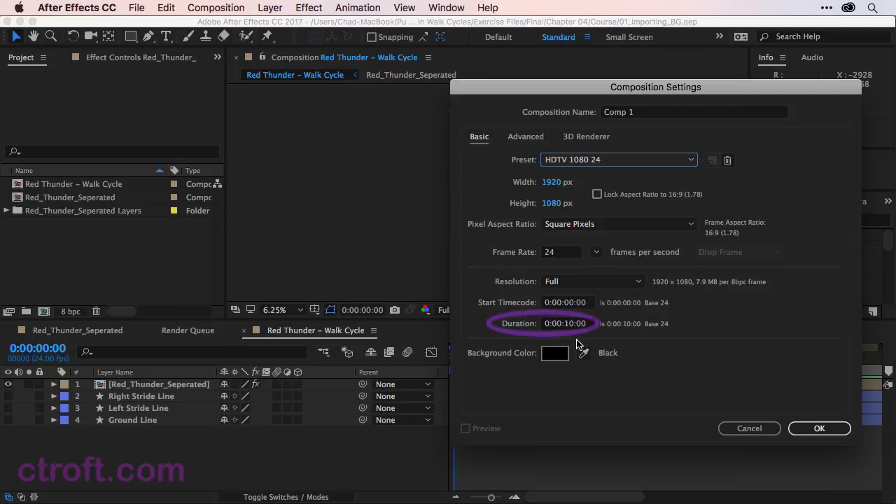
pyautogui.moveTo(568, 341)
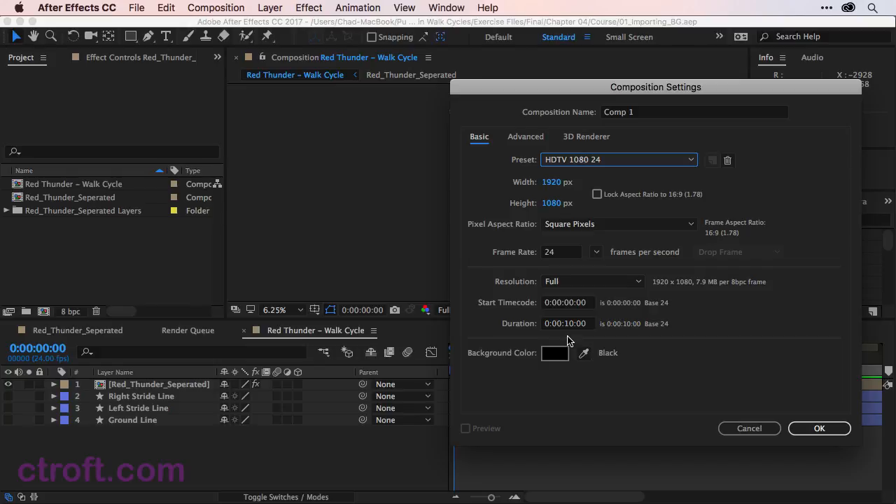
pyautogui.moveTo(595, 313)
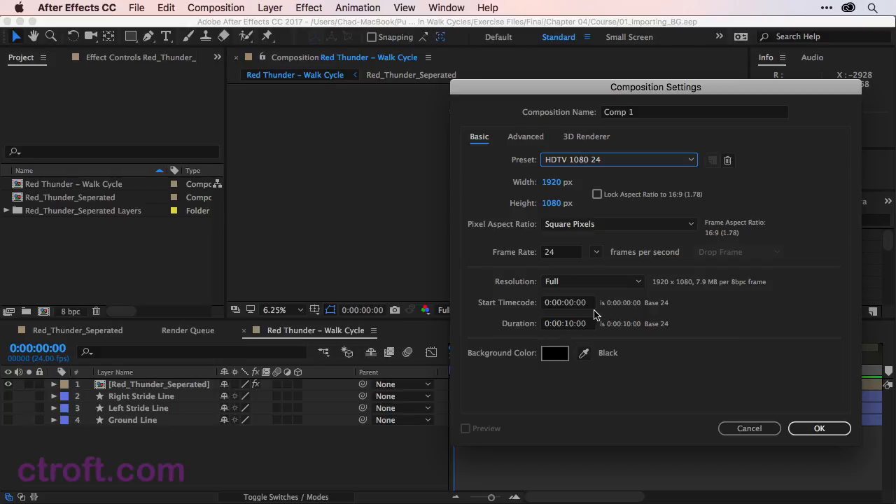
pyautogui.click(693, 111)
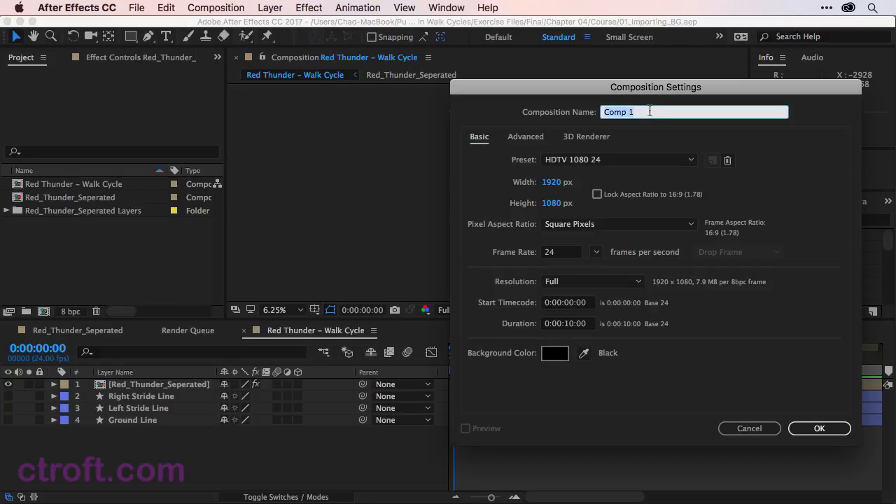
pyautogui.write('Scene')
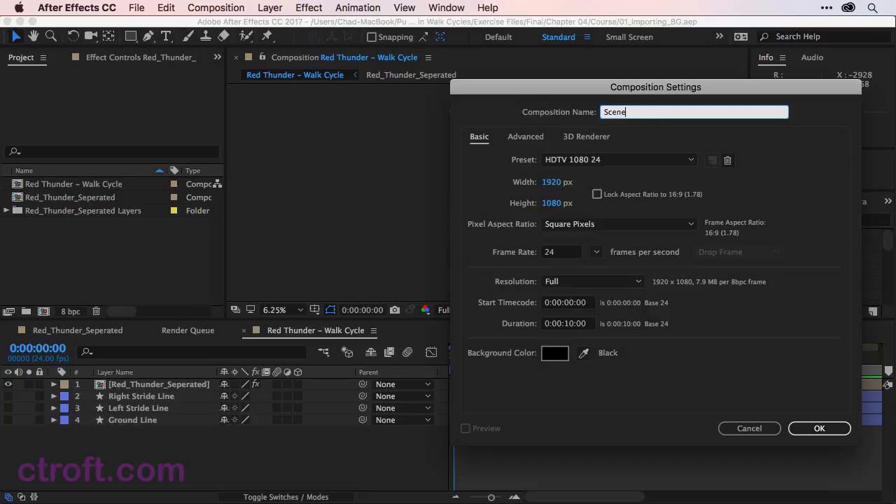
pyautogui.click(818, 428)
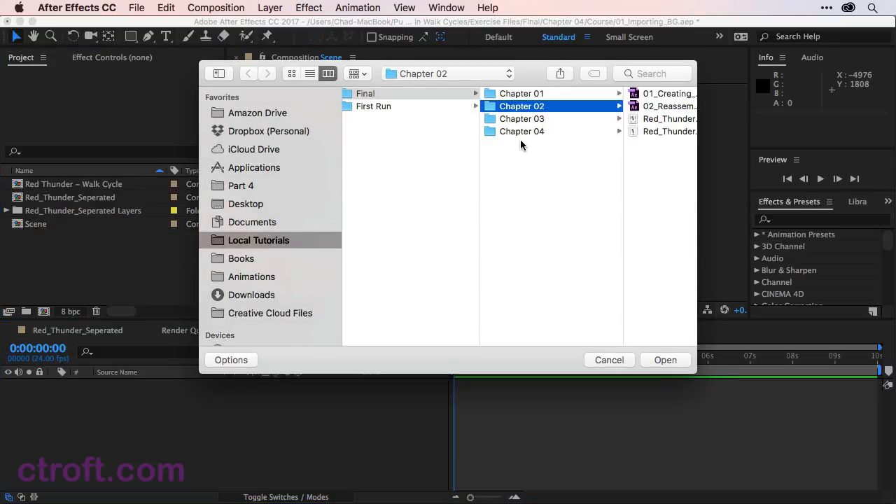
# Step: Import BG.png from the Chapter 04 folder
pyautogui.click(521, 131)
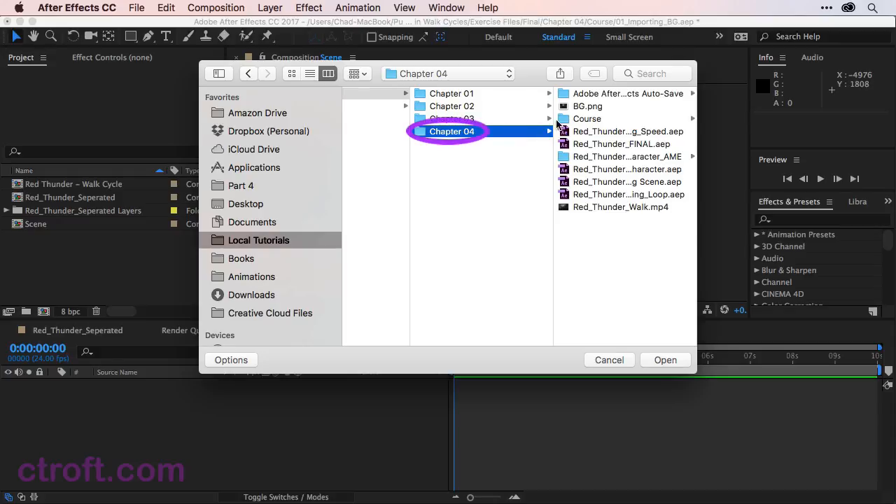
pyautogui.click(587, 106)
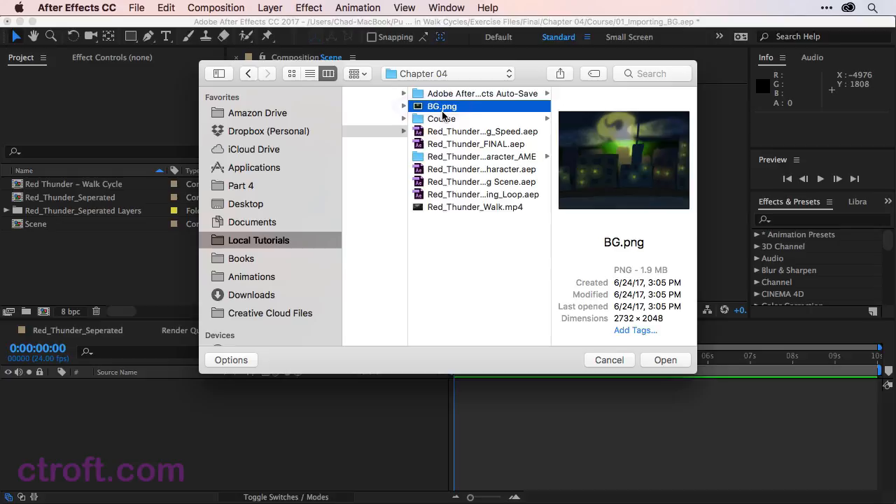
pyautogui.moveTo(582, 300)
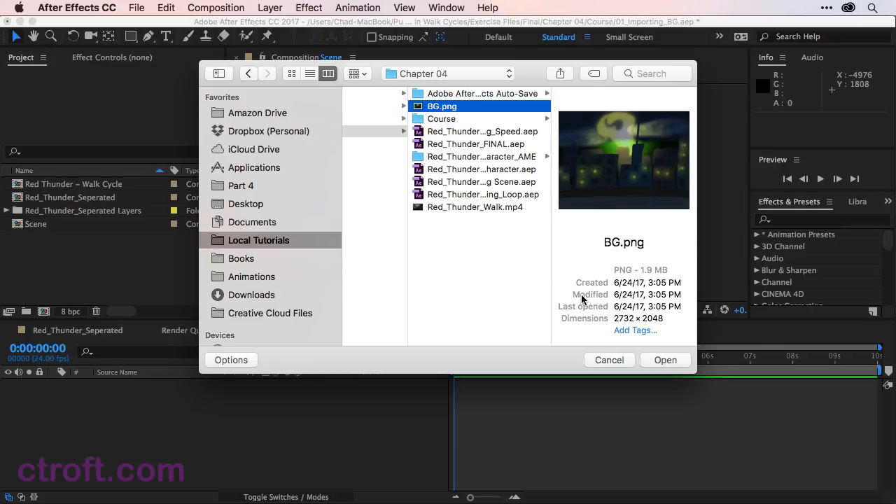
pyautogui.click(664, 359)
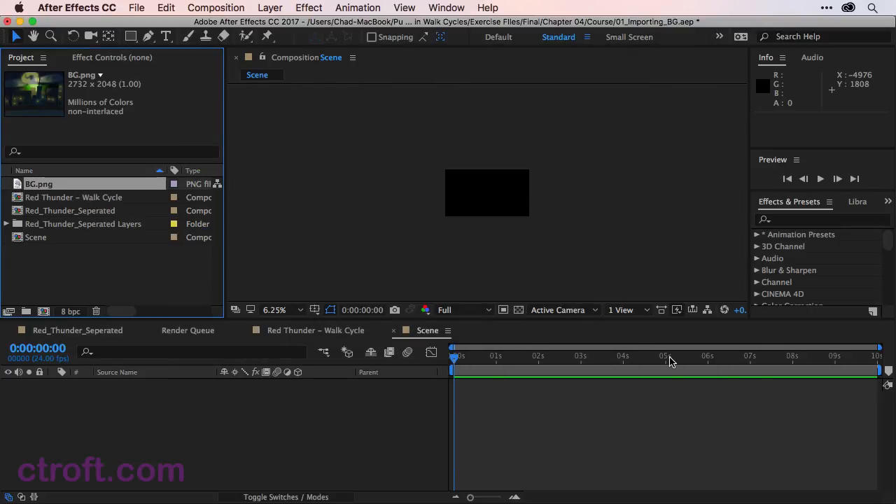
pyautogui.moveTo(670, 361)
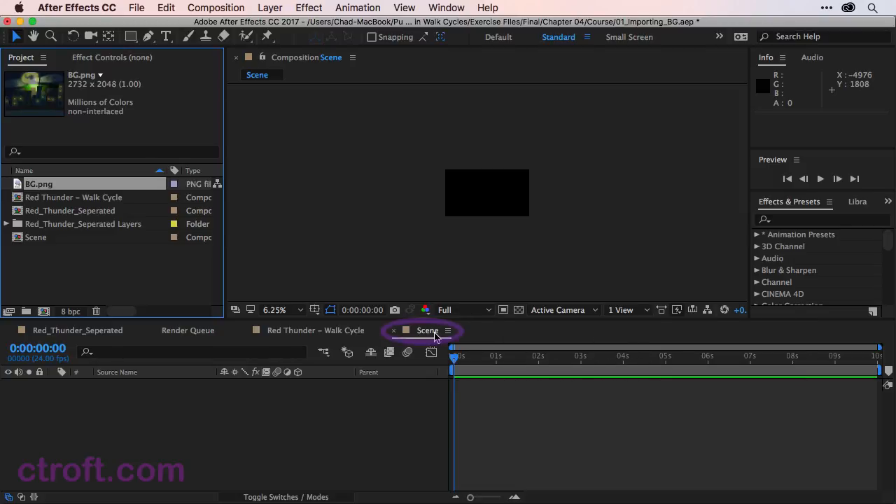
# Step: Drag BG.png from the Project panel into the Scene timeline as a layer
pyautogui.click(38, 183)
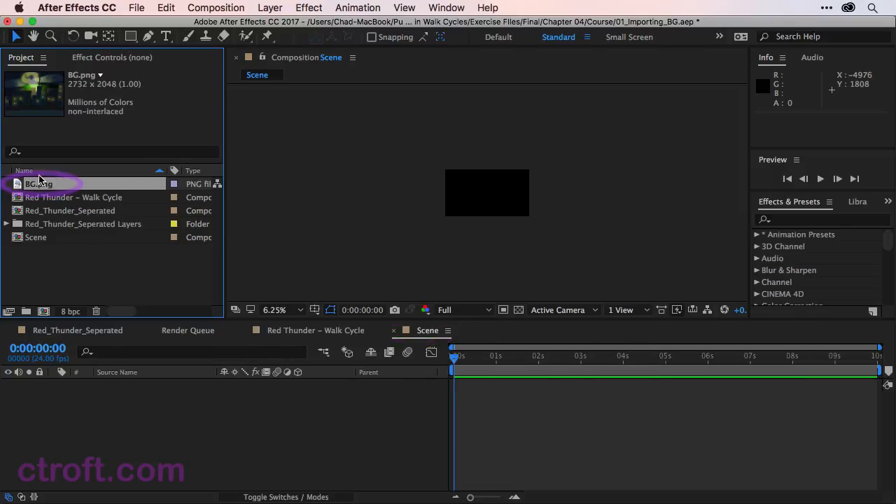
pyautogui.moveTo(38, 183); pyautogui.dragTo(56, 397)
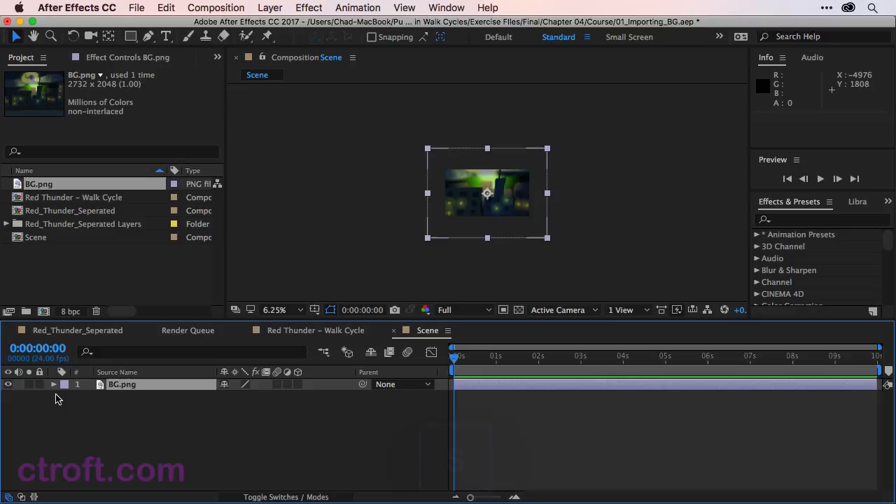
# Step: Set the BG.png layer scale to 71% and position to 960, 552
pyautogui.press('s')
pyautogui.write('71')
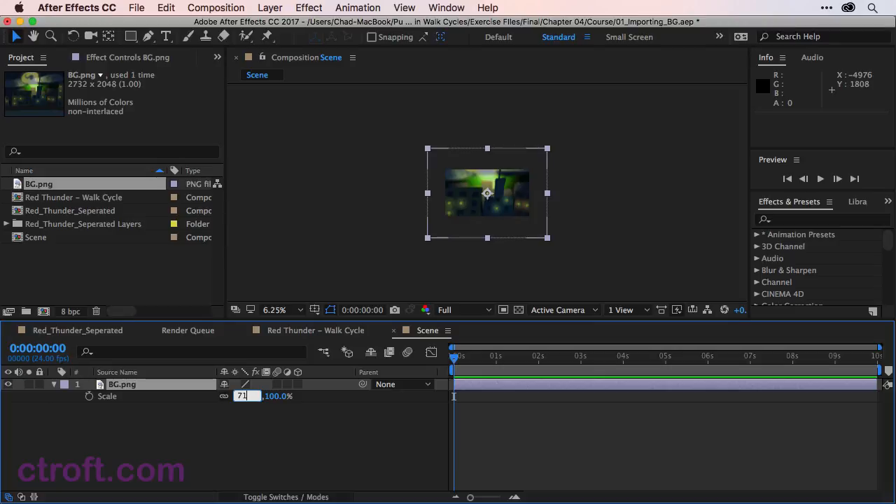
pyautogui.press('Enter')
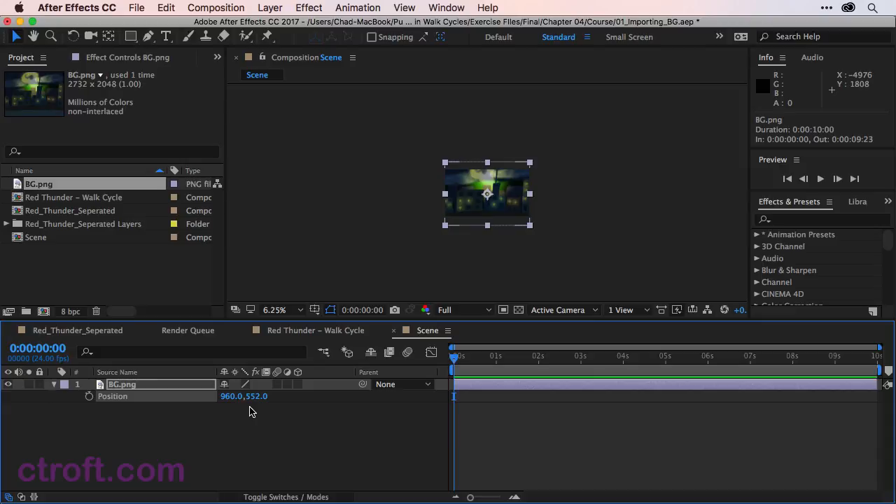
pyautogui.click(275, 310)
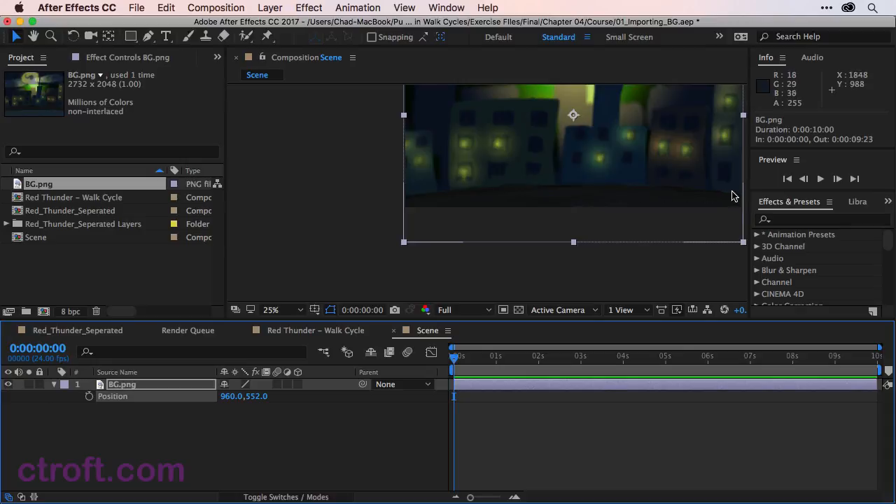
pyautogui.moveTo(297, 318)
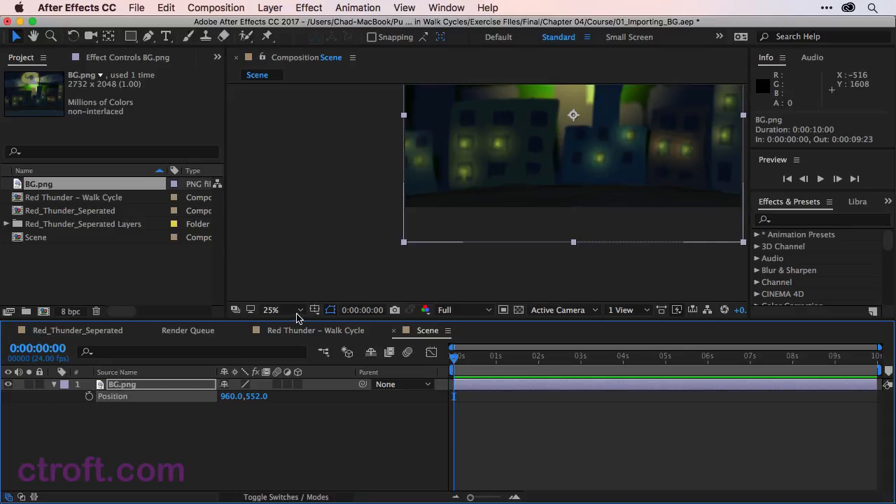